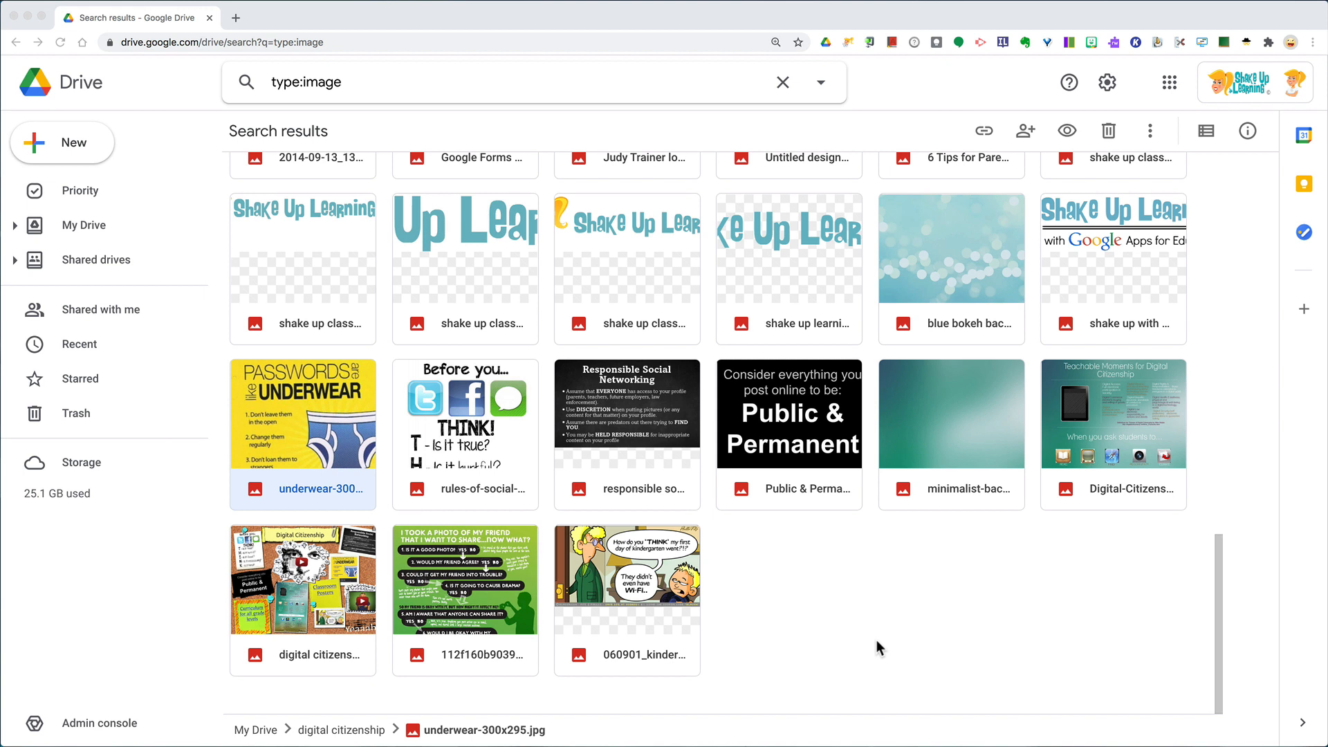
mouse_move(665, 532)
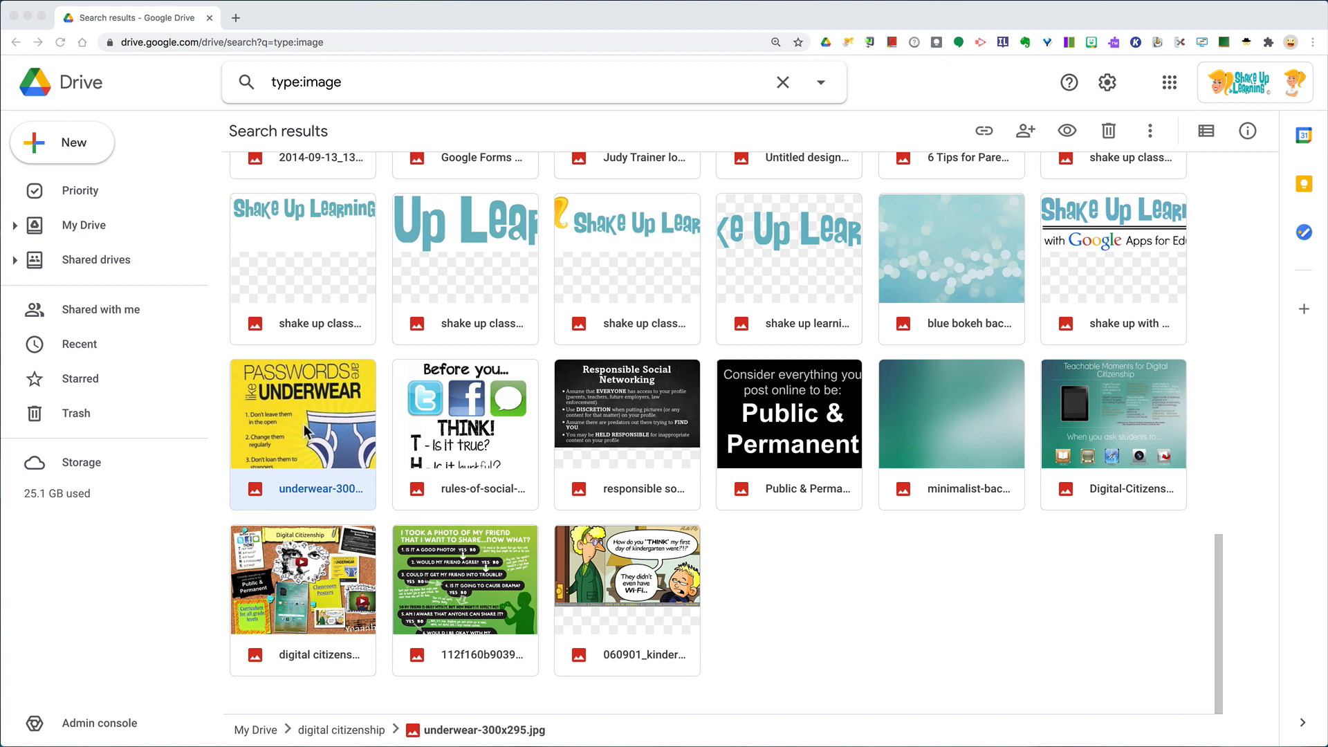
mouse_move(294, 433)
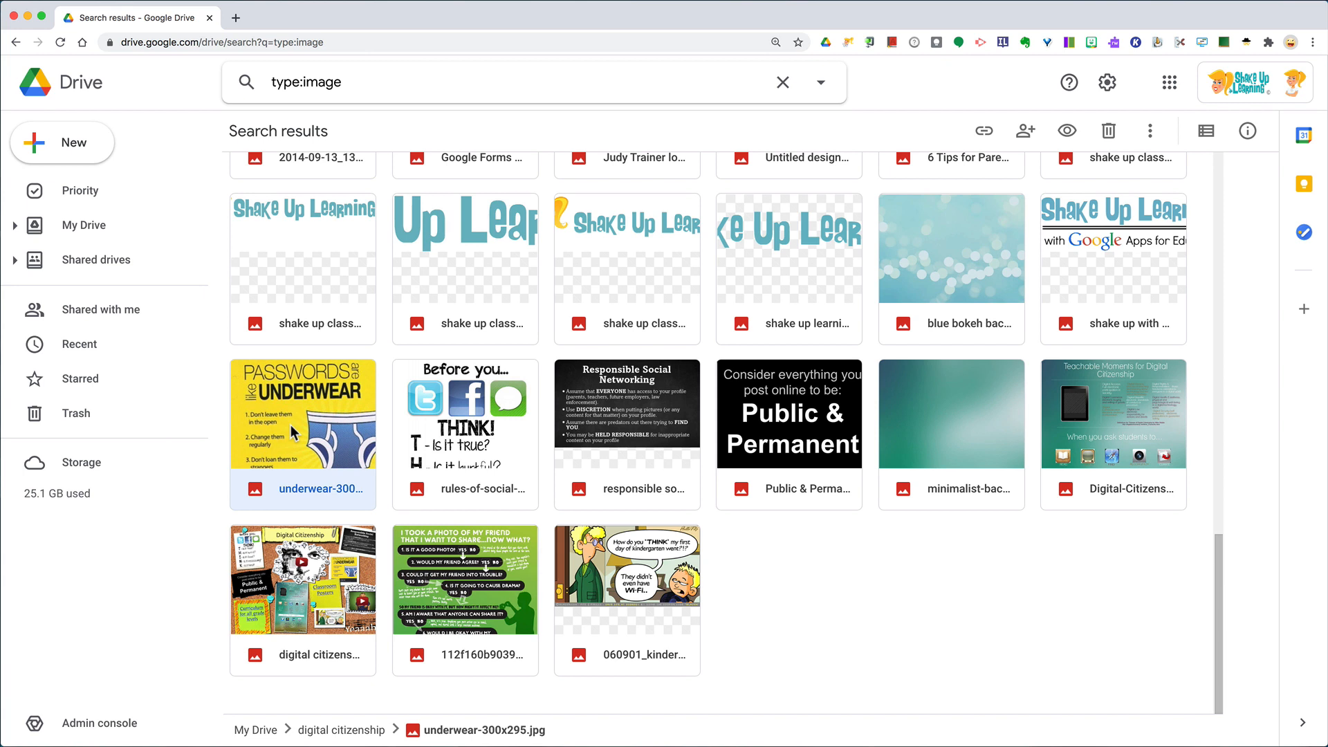
Open the underwear-300x295 image with Google Docs from its right-click Open with menu
right_click(303, 413)
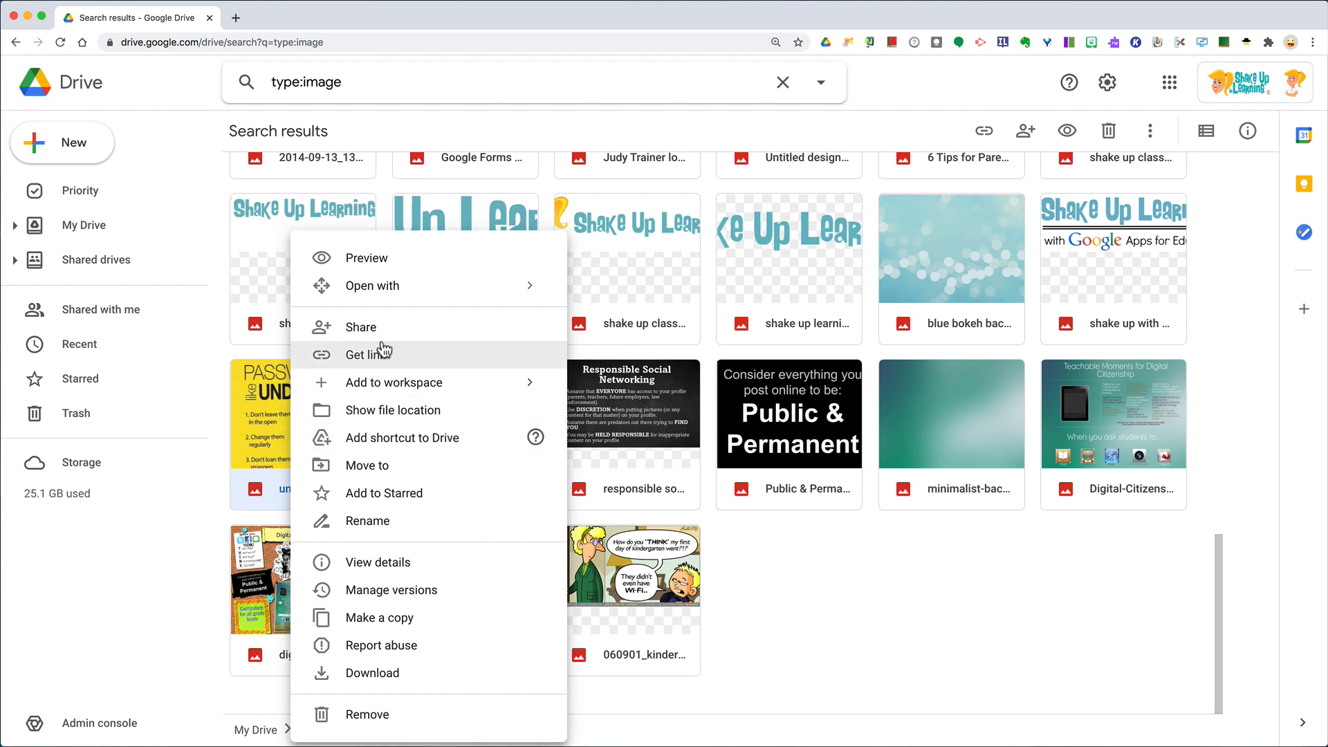
mouse_move(364, 328)
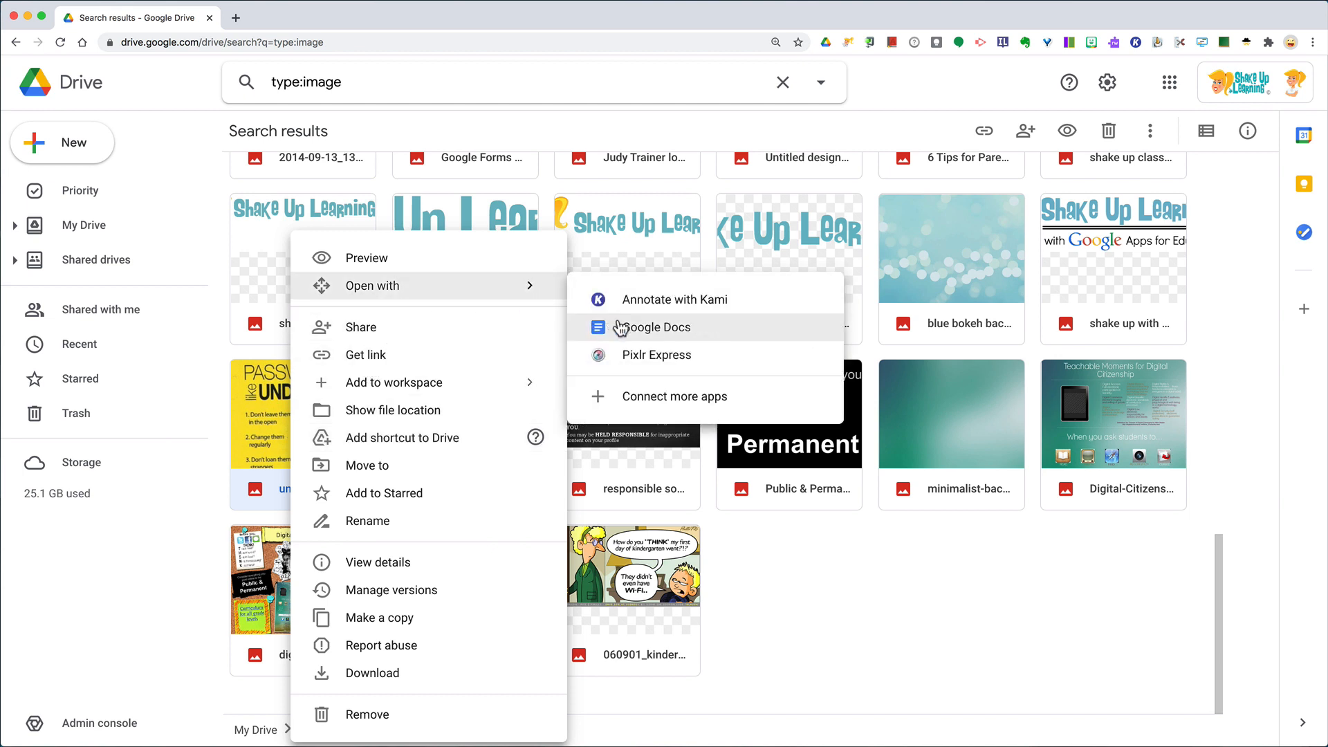
click(653, 328)
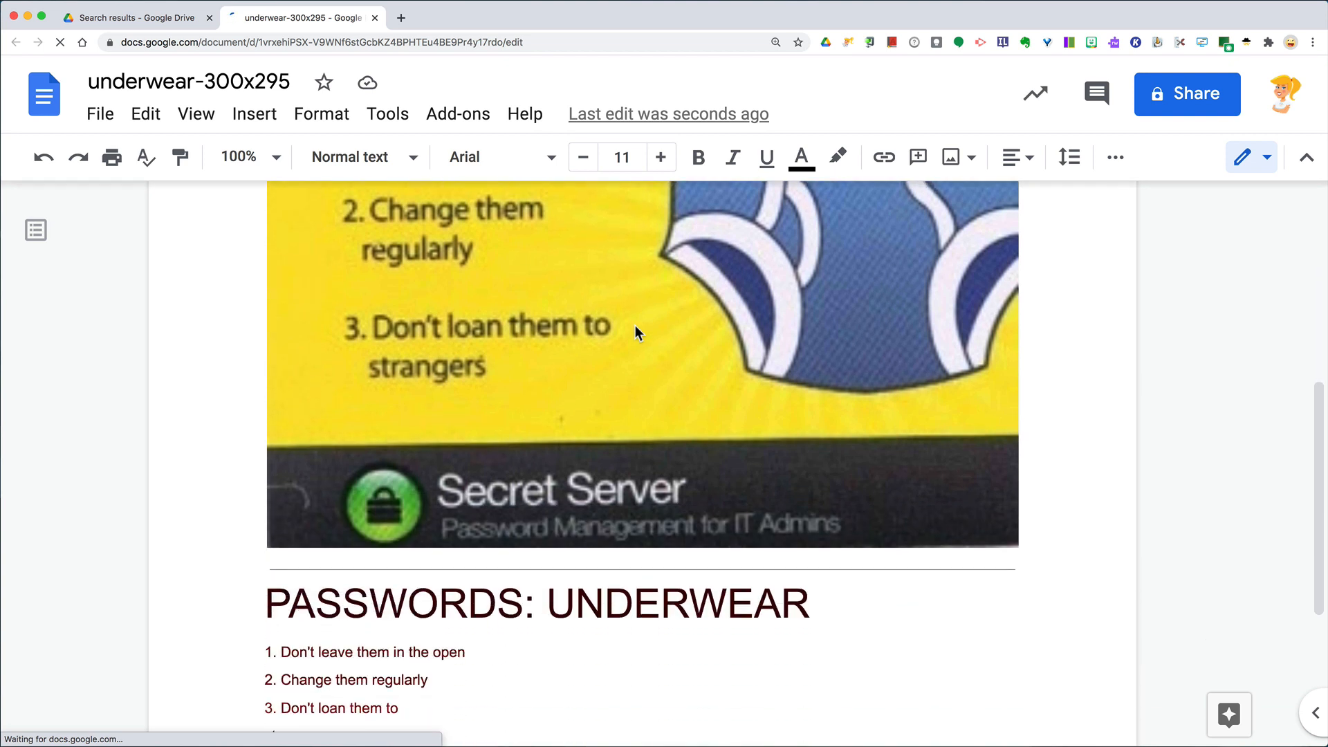
Scroll down the new document past the image to the extracted 'PASSWORDS: UNDERWEAR' text
scroll(down, 3)
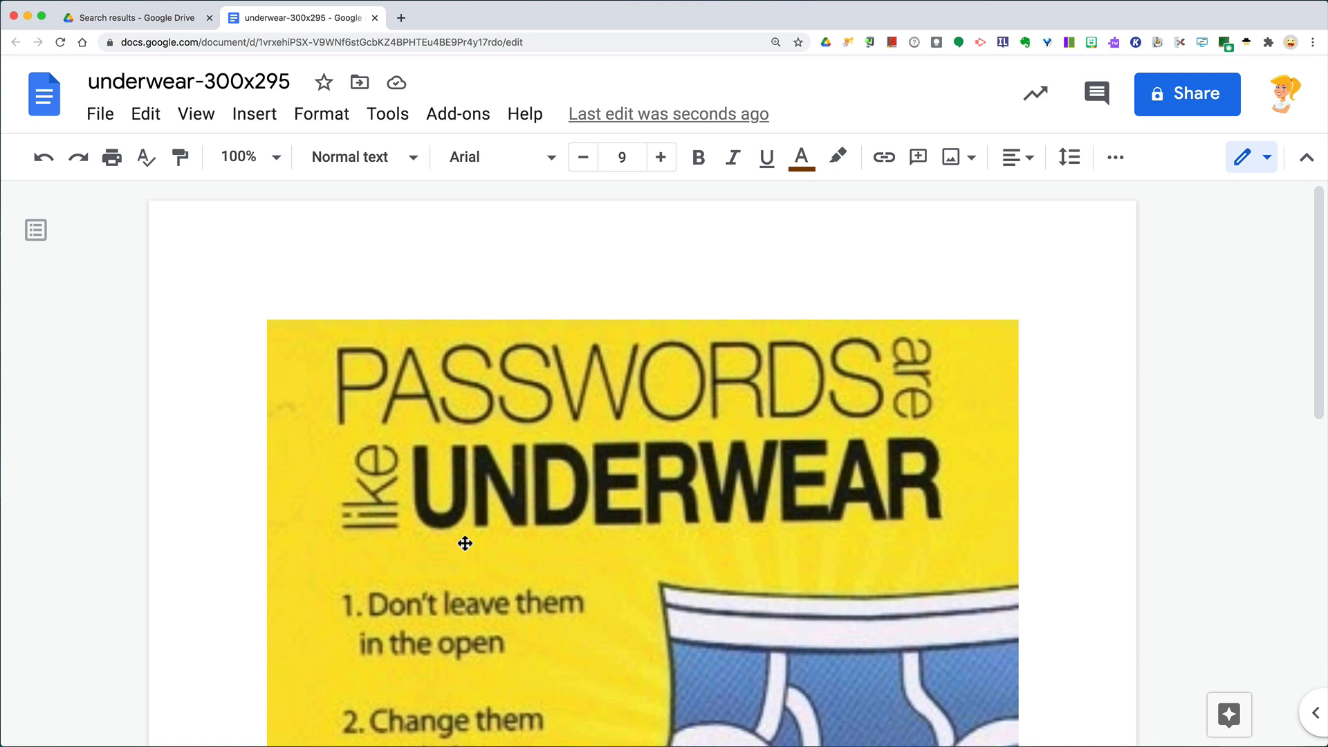
scroll(down, 3)
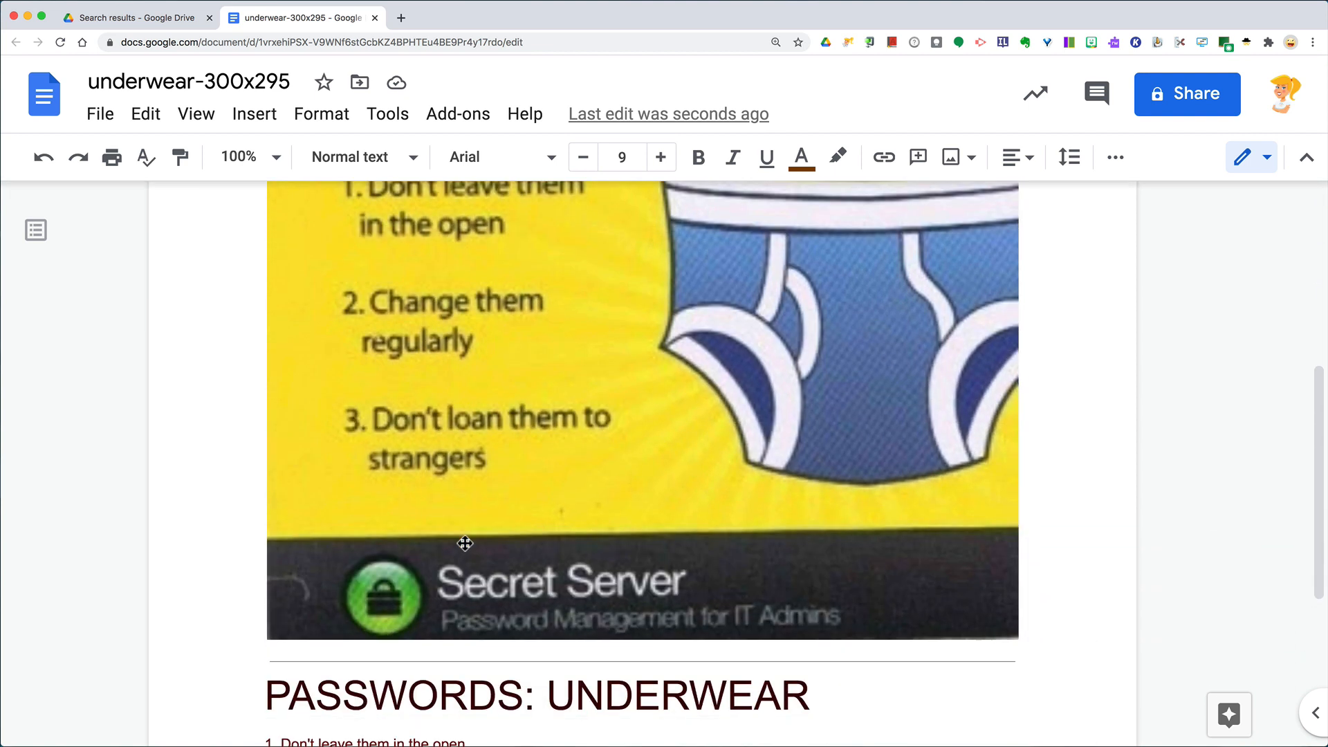
scroll(down, 3)
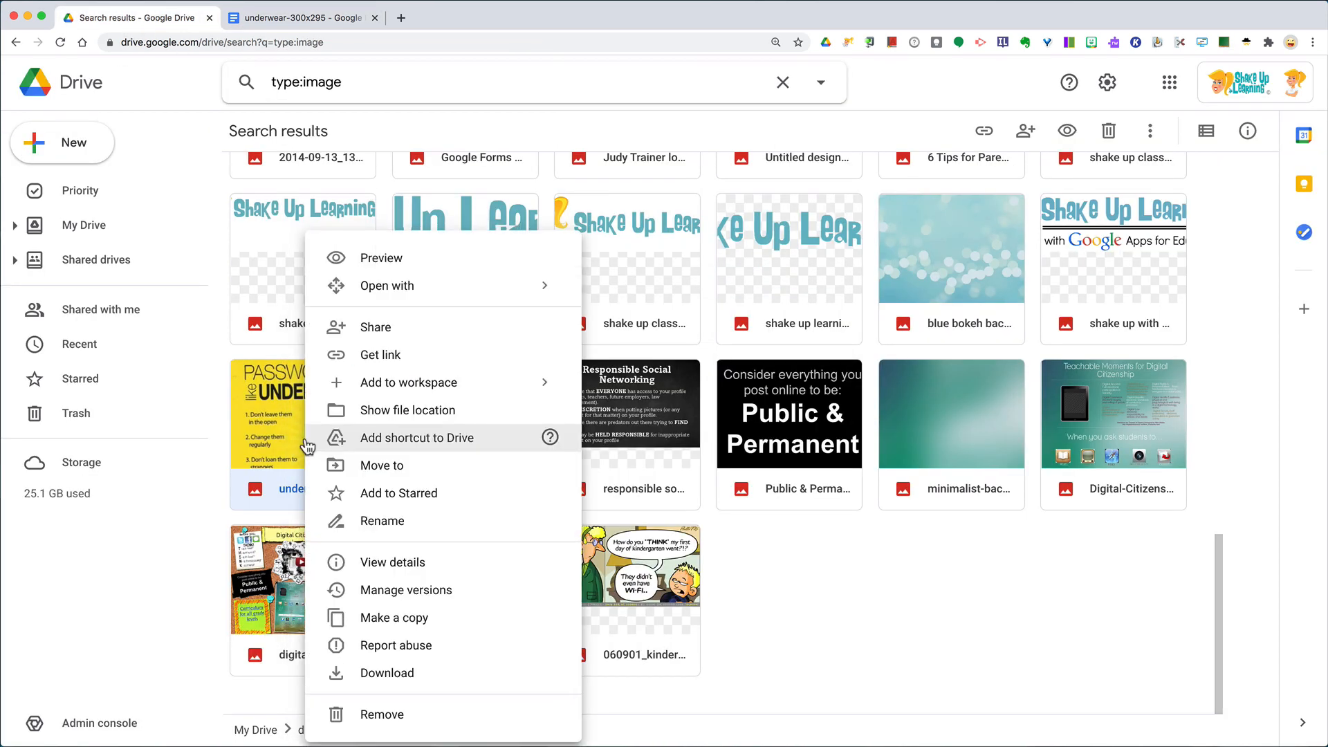
List the Open with apps for the underwear image, including Kami, Google Docs and Pixlr Express
click(387, 285)
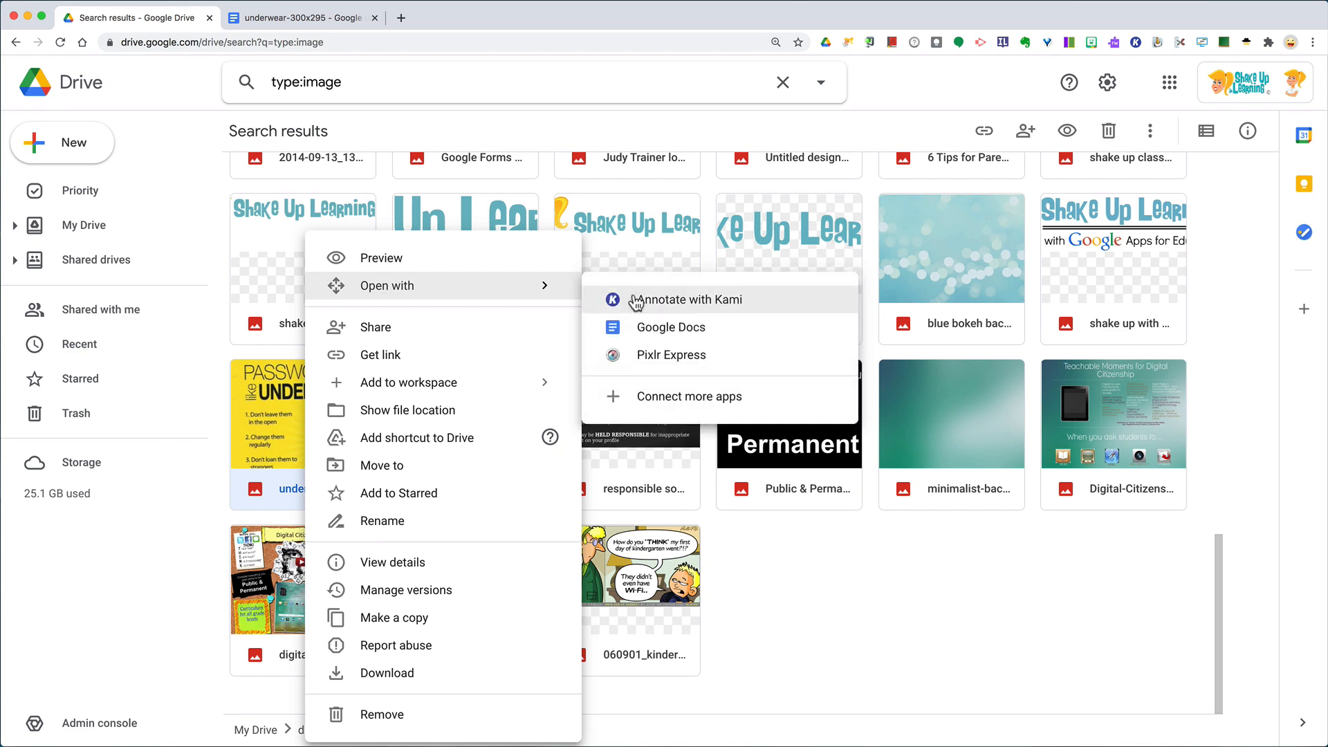